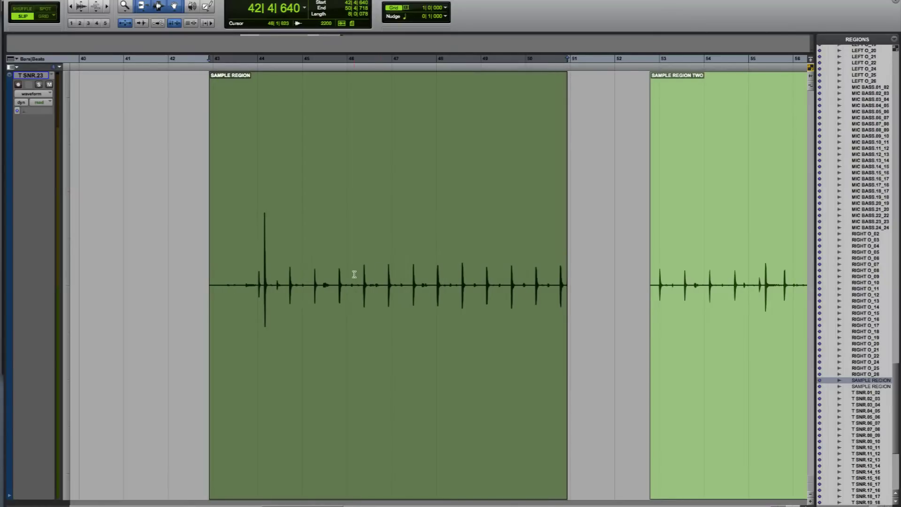
In Slip mode, select and delete the stretch of SAMPLE REGION between bars 46 and 48
left_click(351, 239)
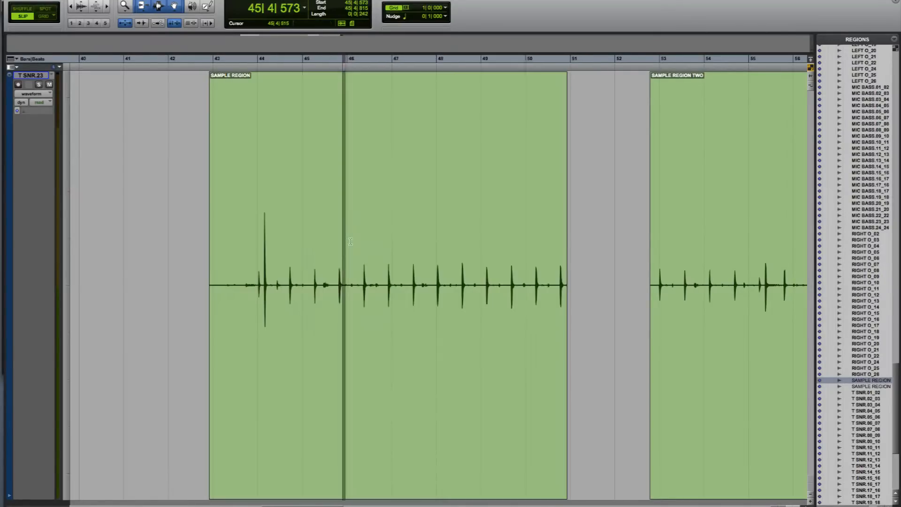
left_click_drag(342, 247, 422, 247)
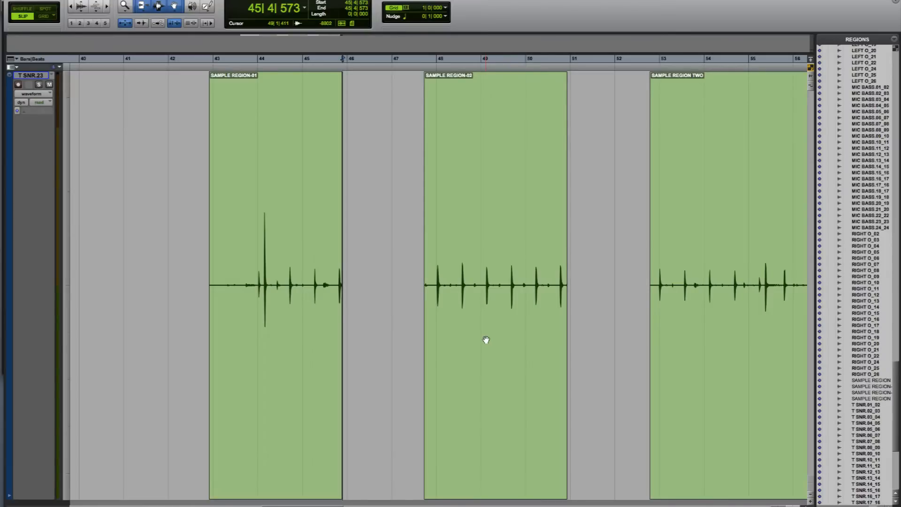
mouse_move(486, 334)
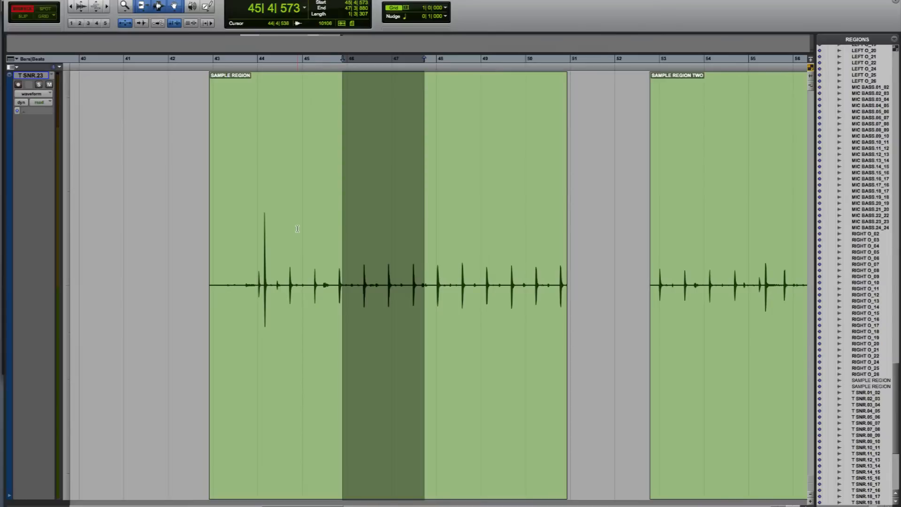
mouse_move(374, 285)
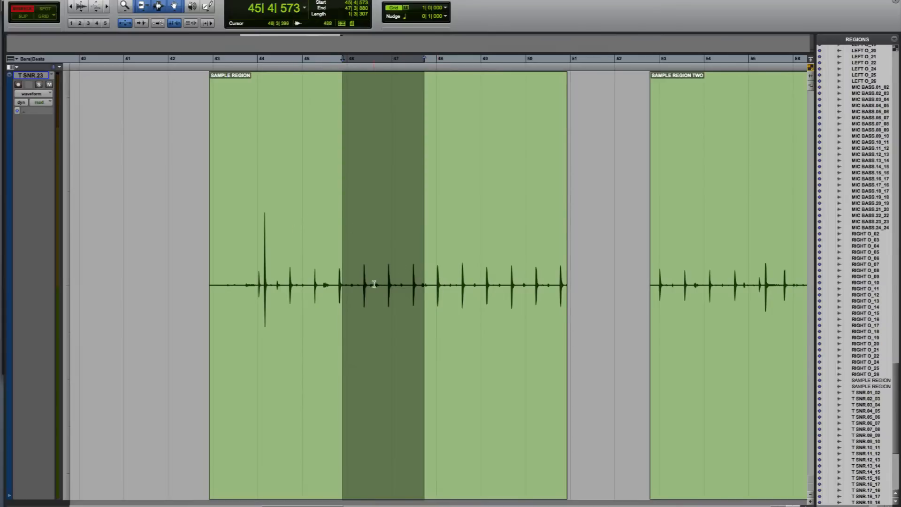
mouse_move(727, 259)
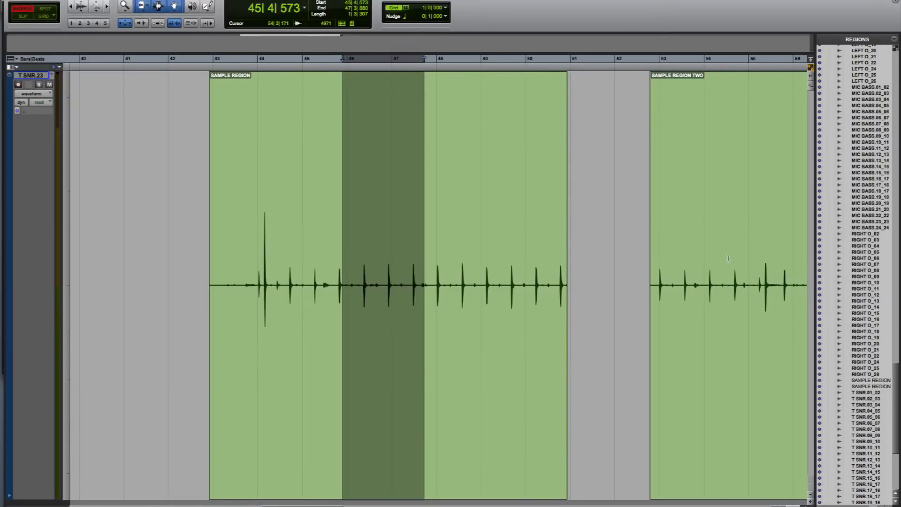
mouse_move(748, 277)
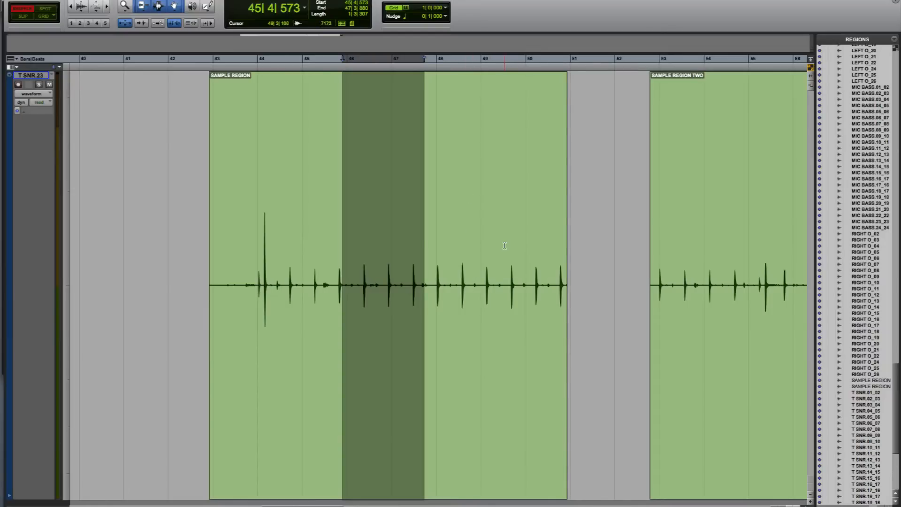
mouse_move(399, 240)
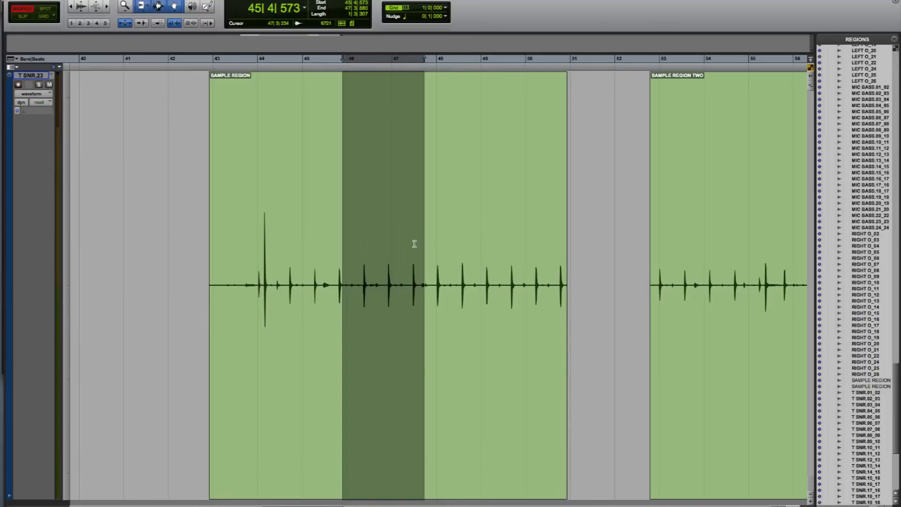
mouse_move(360, 258)
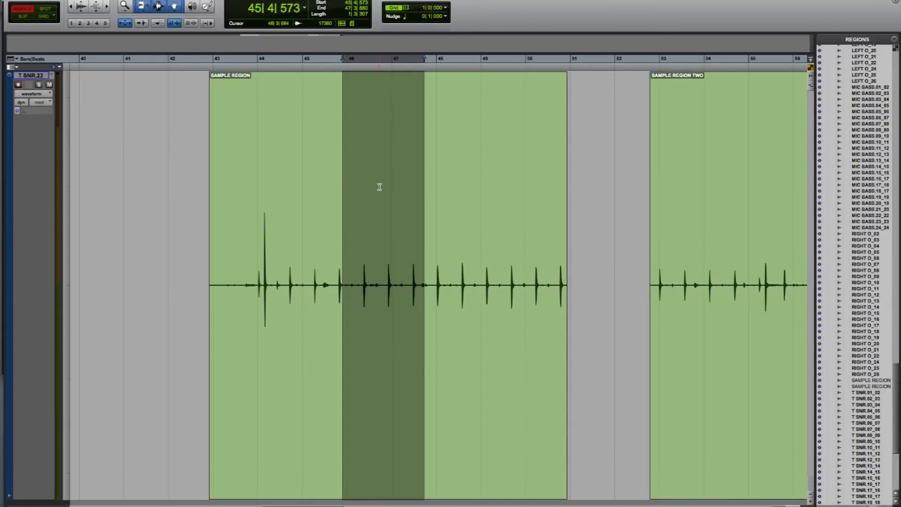
Switch to Spot mode and spot SAMPLE REGION to start time 45|1|000
left_click(23, 9)
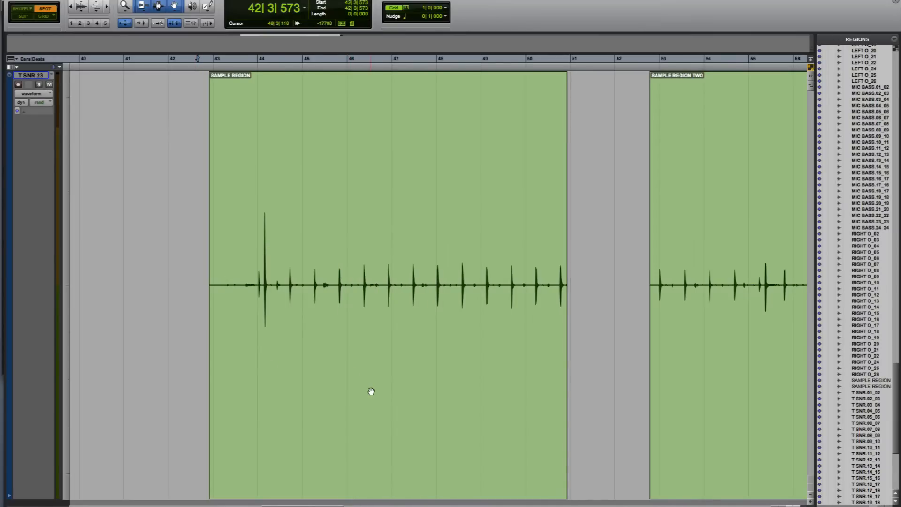
mouse_move(386, 406)
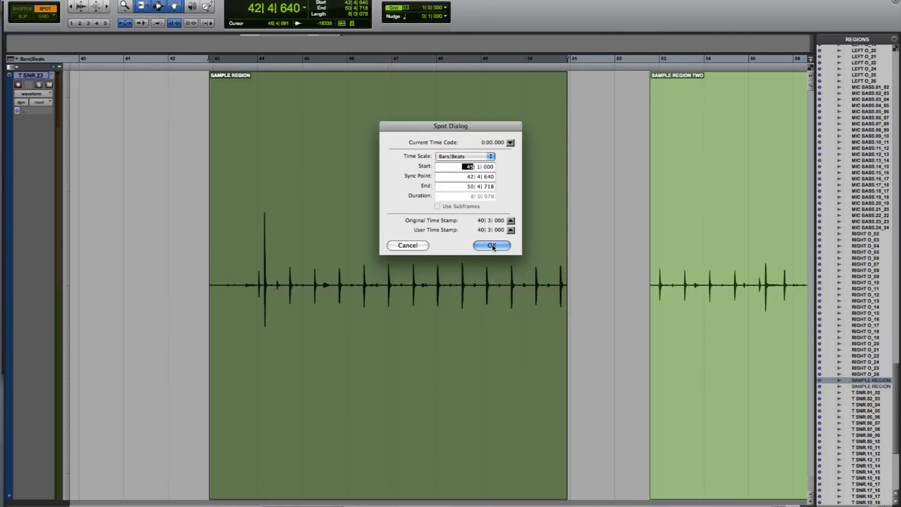
left_click(492, 246)
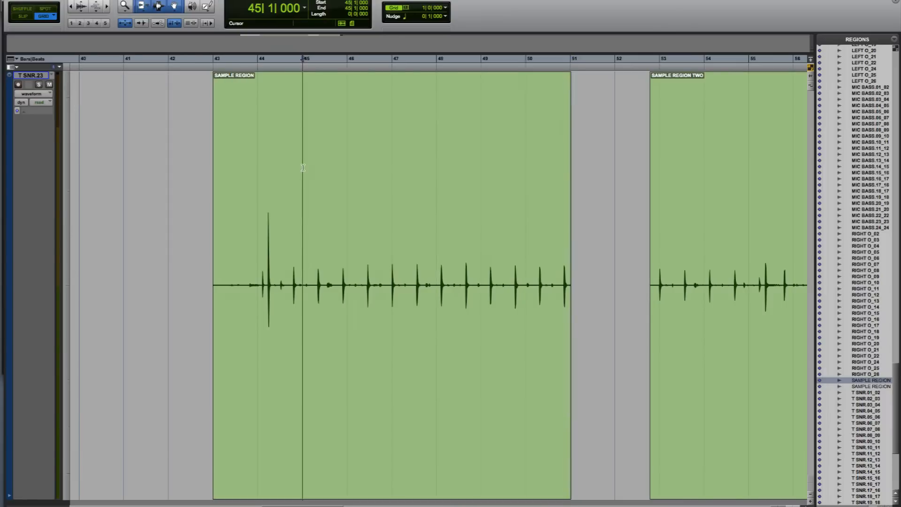
In Grid mode, make a bar-snapped selection from bar 45 to bar 48 in SAMPLE REGION
left_click_drag(302, 170, 395, 169)
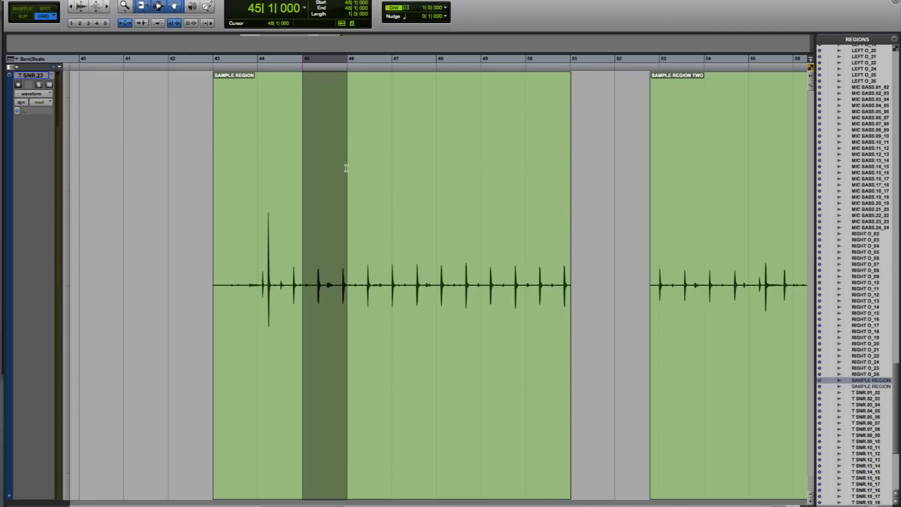
left_click_drag(344, 170, 436, 169)
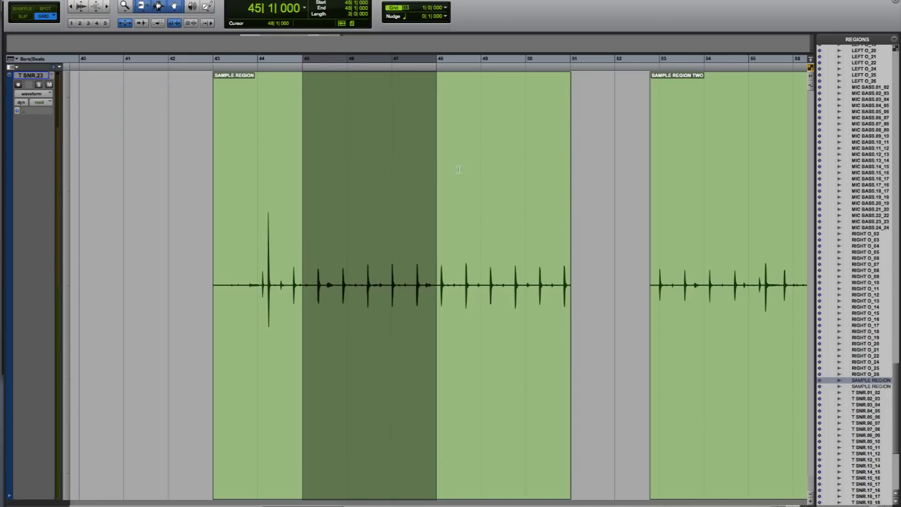